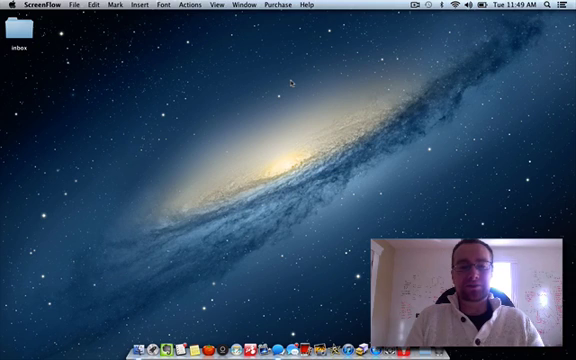
mouse_move(188, 160)
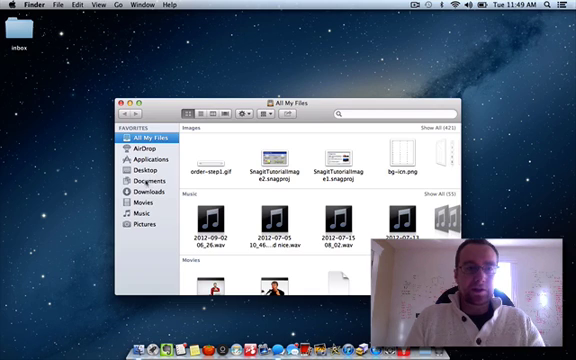
Show the Applications folder with its first apps such as App Store, Calculator and Calendar.
left_click(148, 158)
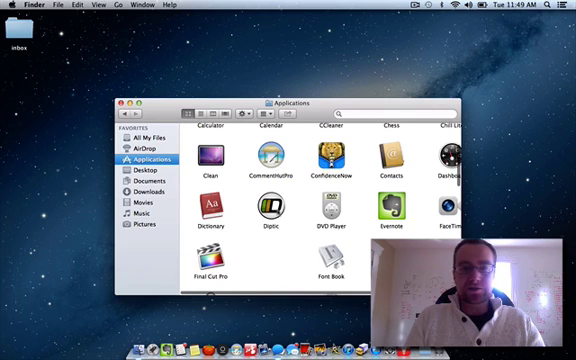
scroll("up", 3)
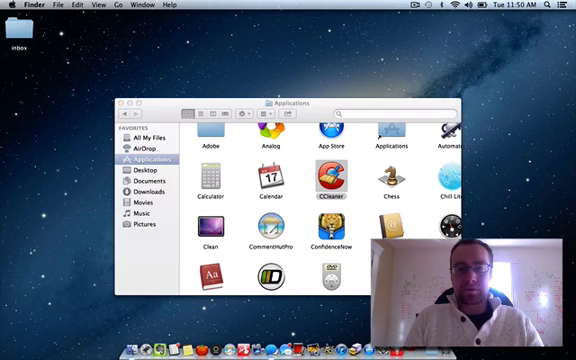
double_click(328, 184)
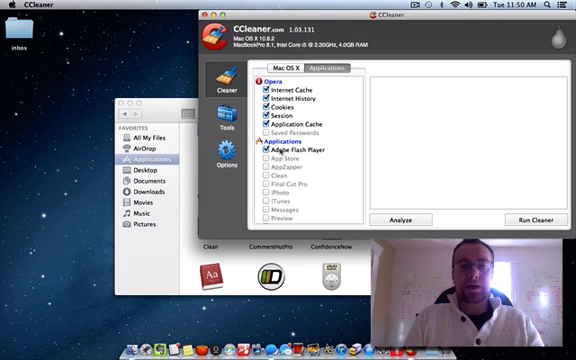
left_click(260, 148)
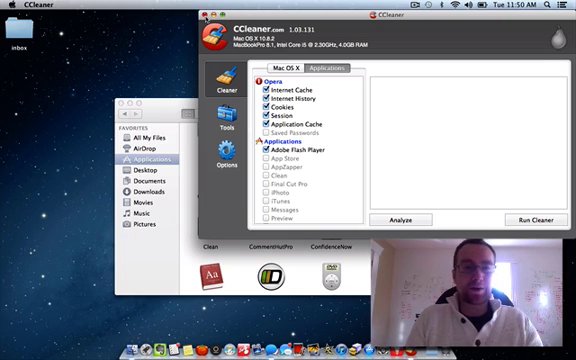
left_click(212, 22)
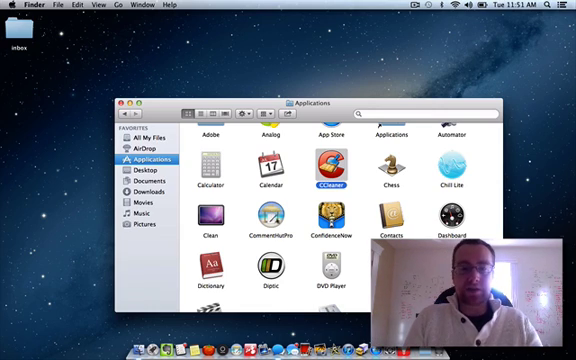
scroll("down", 3)
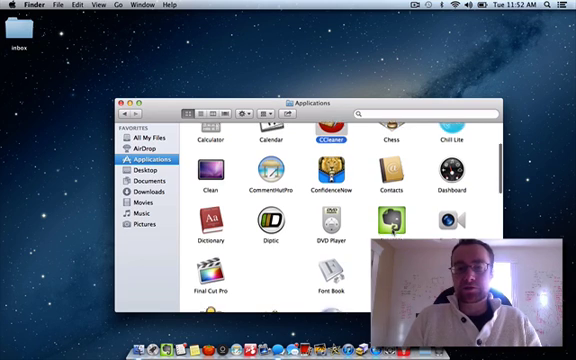
scroll("down", 3)
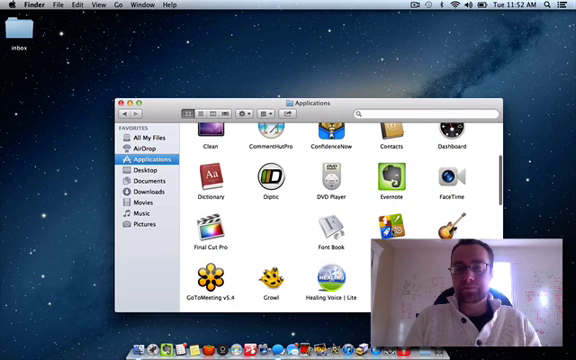
scroll("down", 3)
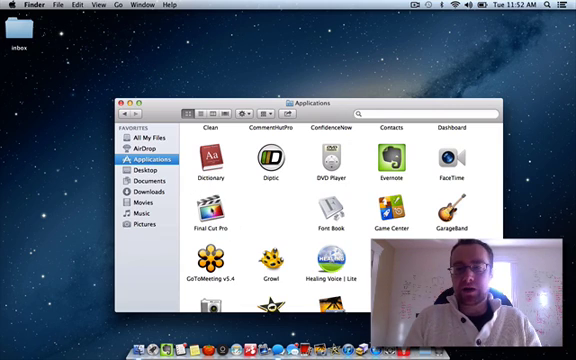
scroll("down", 3)
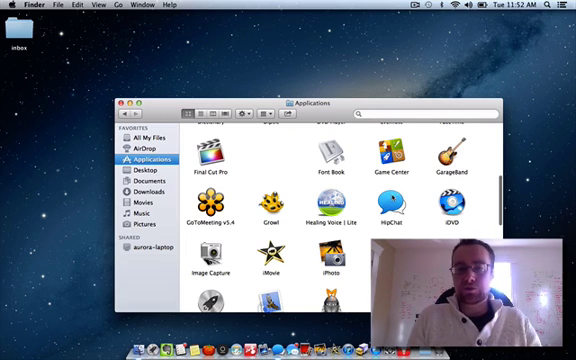
scroll("down", 3)
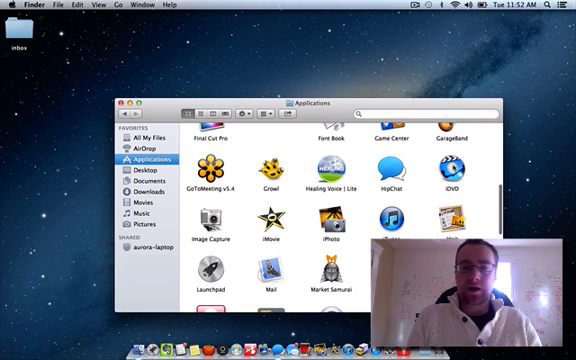
scroll("down", 3)
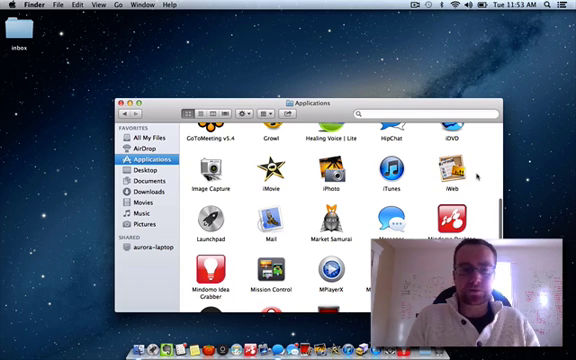
scroll("down", 3)
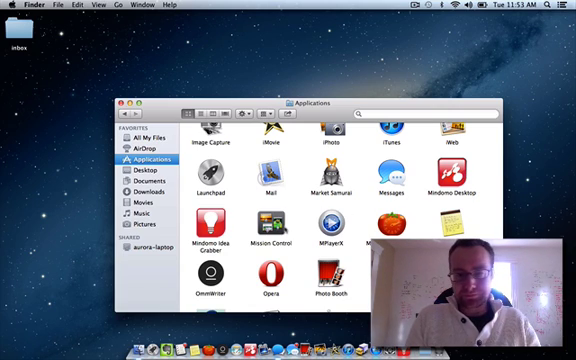
scroll("down", 3)
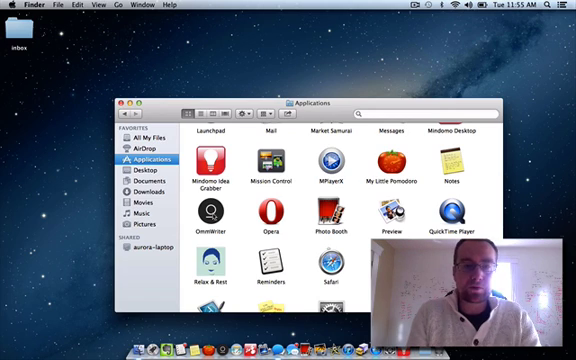
left_click(212, 216)
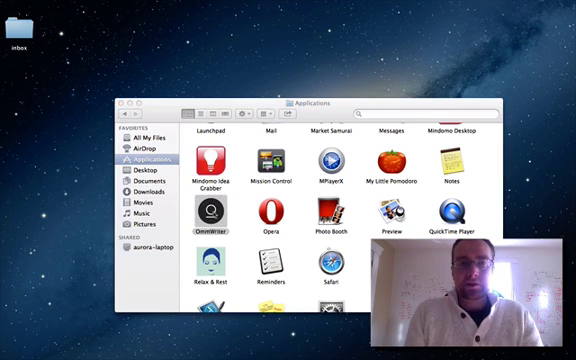
double_click(210, 218)
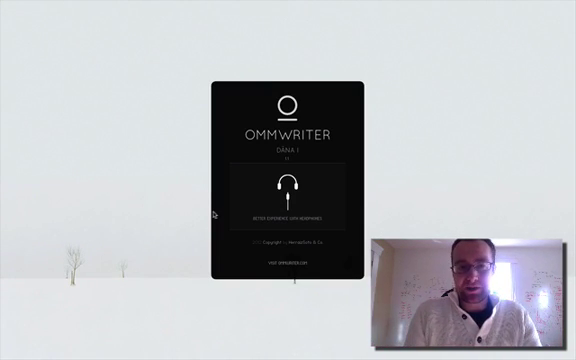
left_click(288, 184)
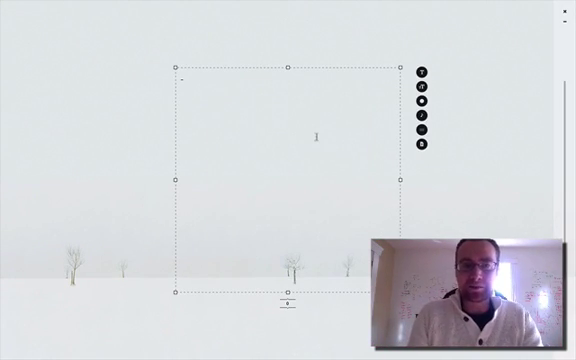
left_click(428, 100)
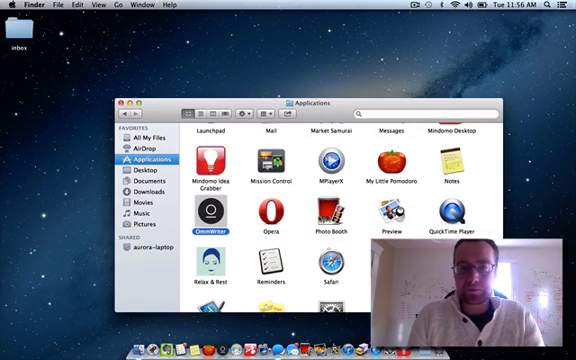
scroll("down", 3)
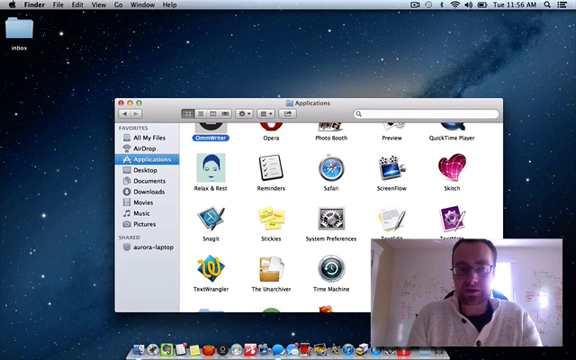
scroll("down", 3)
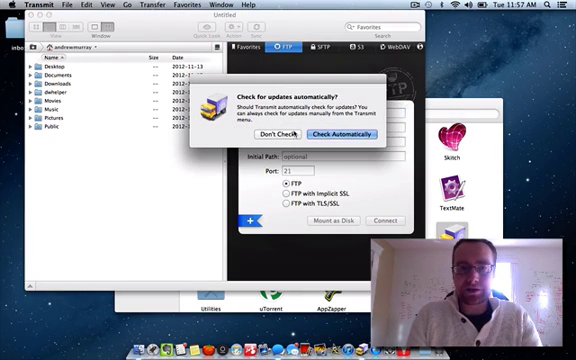
Dismiss the update prompt with Check Automatically and switch the connection panel to Amazon S3 fields.
left_click(276, 132)
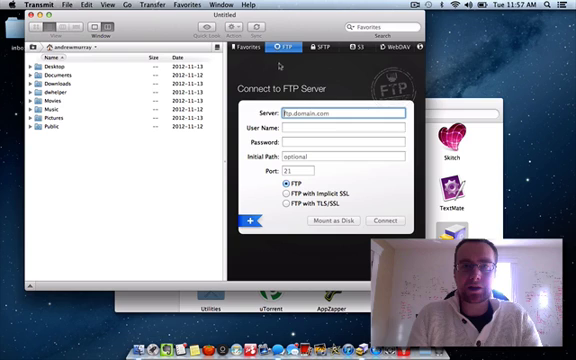
left_click(364, 48)
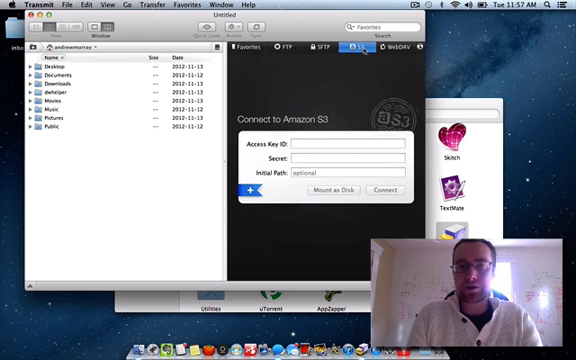
left_click(350, 144)
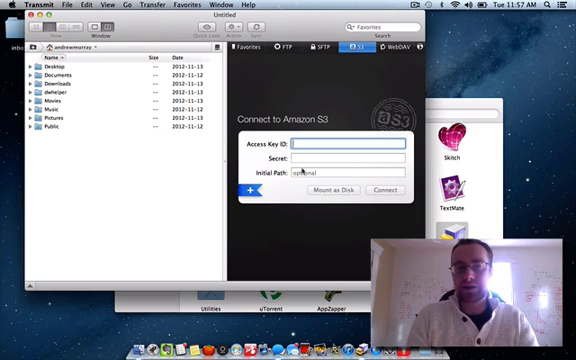
mouse_move(292, 84)
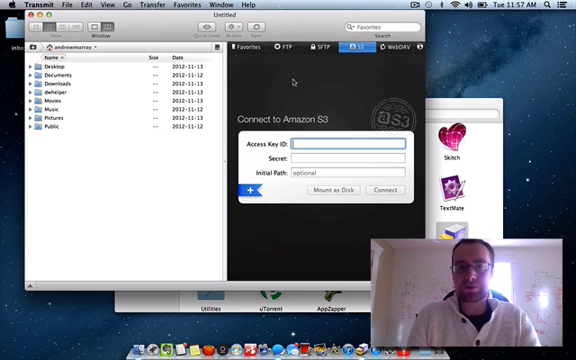